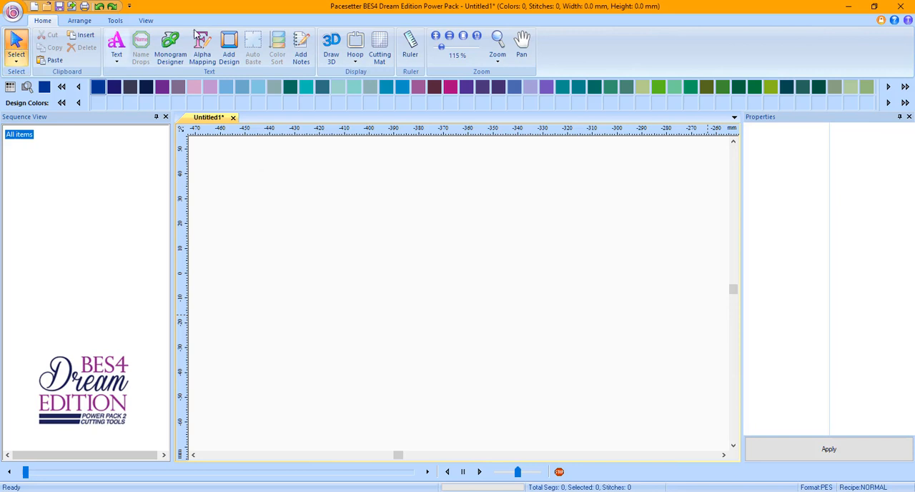
- Pick Ornament 01 from the Artwork Cut Designs folder
{"action": "left_click", "coordinate": [230, 43]}
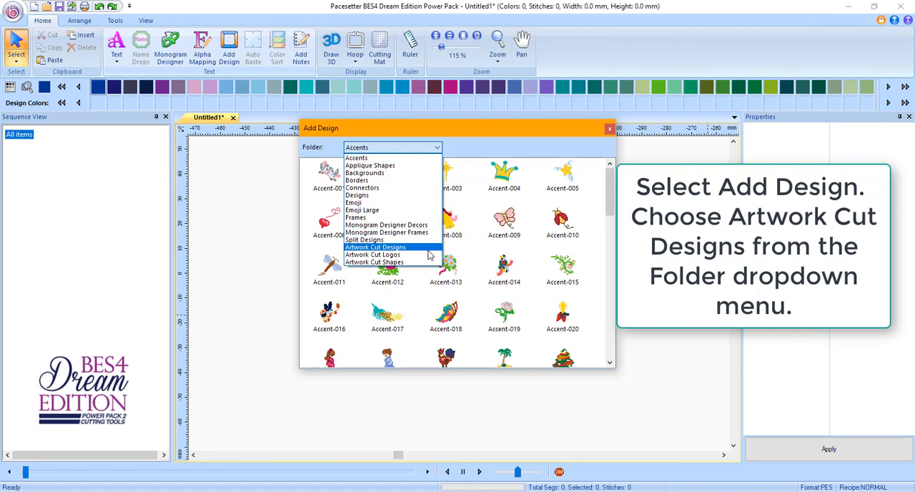
{"action": "left_click", "coordinate": [375, 247]}
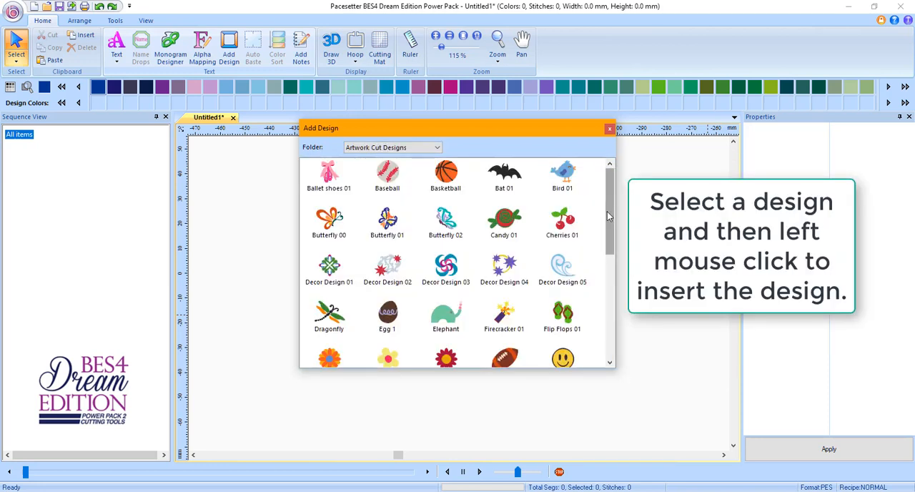
{"action": "scroll", "scroll_direction": "down", "scroll_amount": 3}
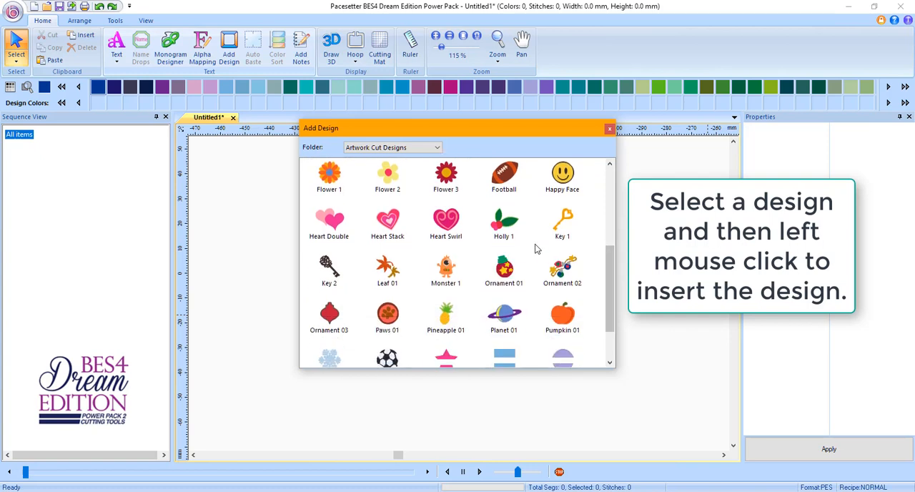
{"action": "left_click", "coordinate": [608, 129]}
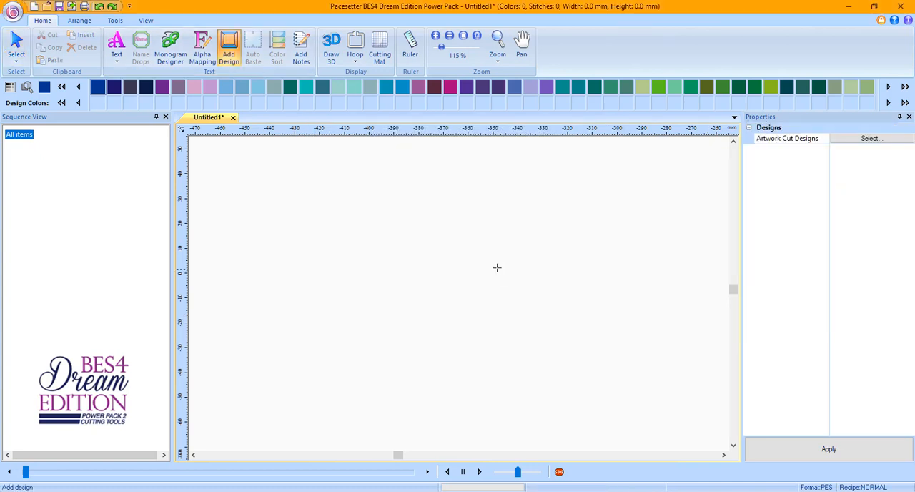
- Place Ornament 01 on the canvas and select all of its parts
{"action": "left_click", "coordinate": [229, 43]}
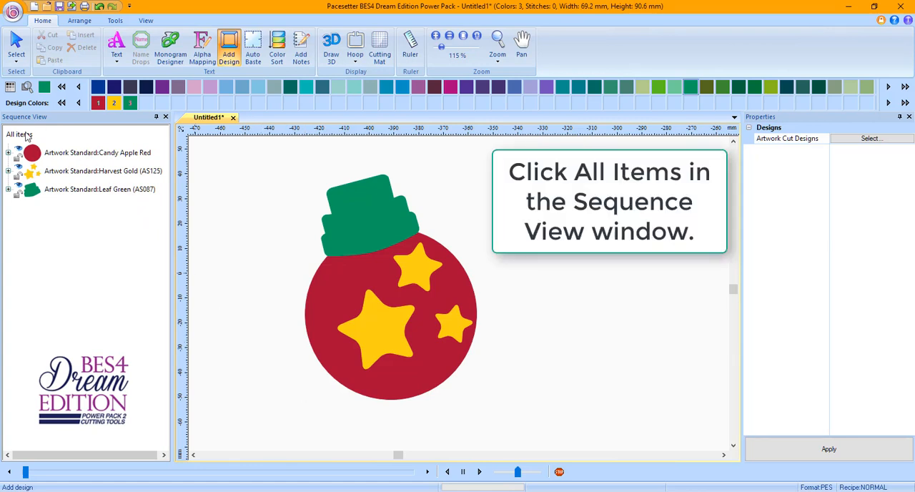
{"action": "left_click", "coordinate": [20, 132]}
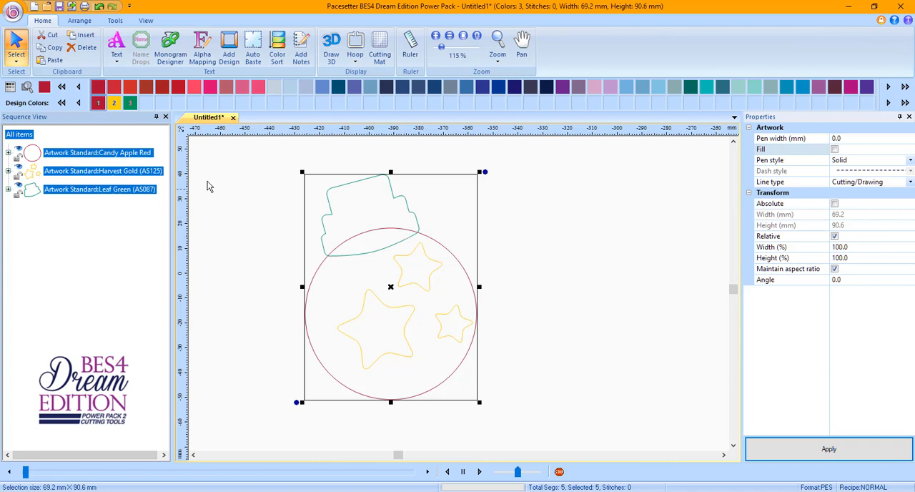
- Select the Candy Apple Red circle plus the Leaf Green top, leaving the stars unselected
{"action": "left_click", "coordinate": [20, 136]}
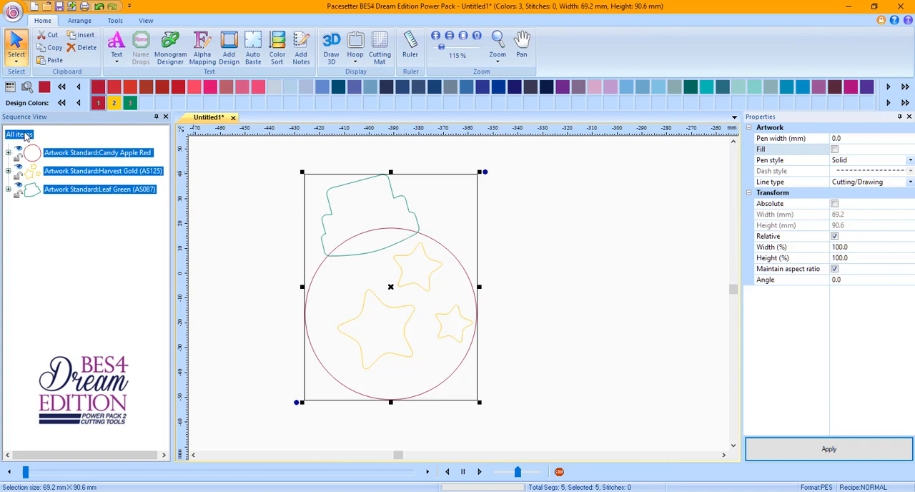
{"action": "left_click", "coordinate": [98, 152]}
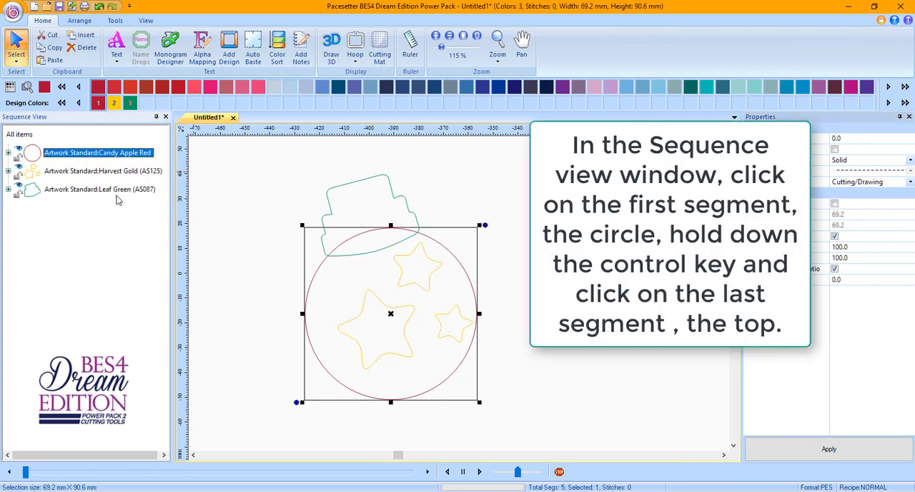
{"action": "mouse_move", "coordinate": [87, 197]}
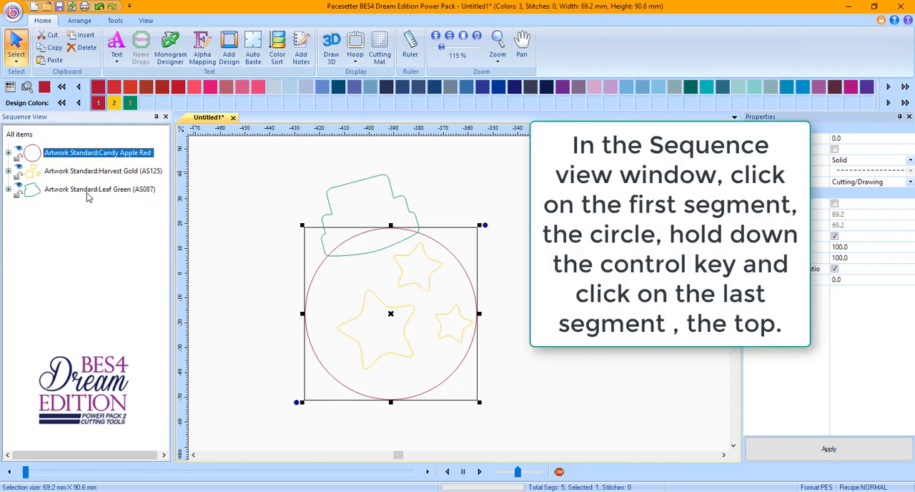
{"action": "left_click", "coordinate": [93, 189]}
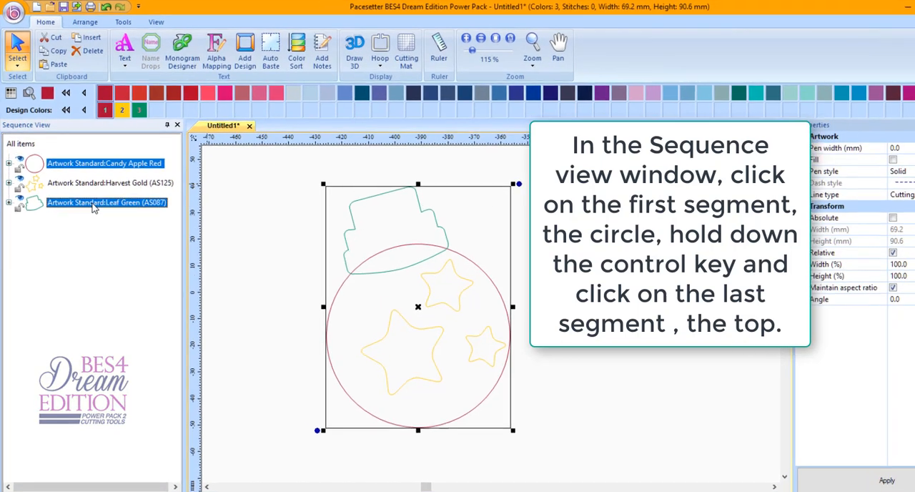
{"action": "left_click", "coordinate": [102, 26]}
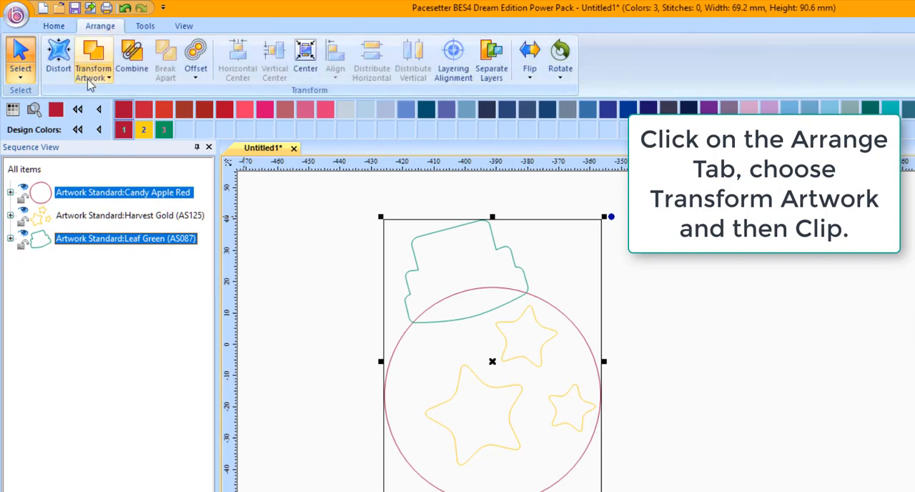
- Clip the circle against the top, then select the green top to inspect the cut edge
{"action": "left_click", "coordinate": [93, 58]}
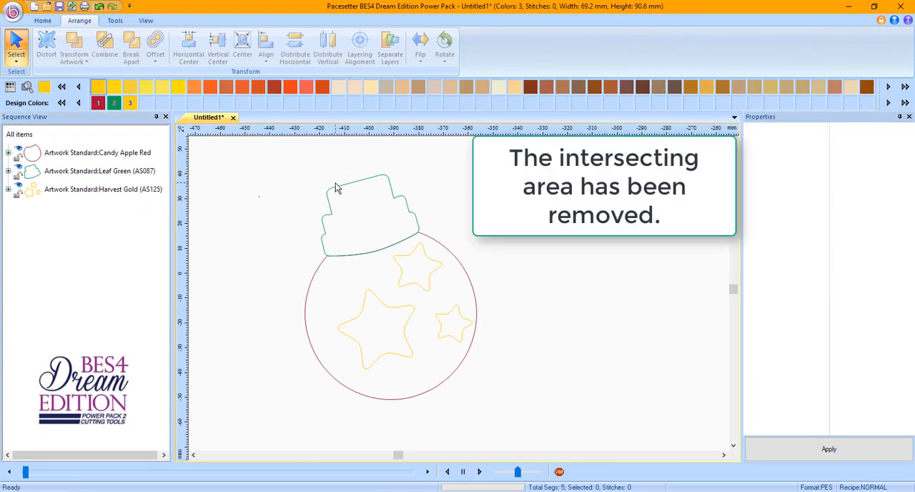
{"action": "left_click", "coordinate": [357, 208]}
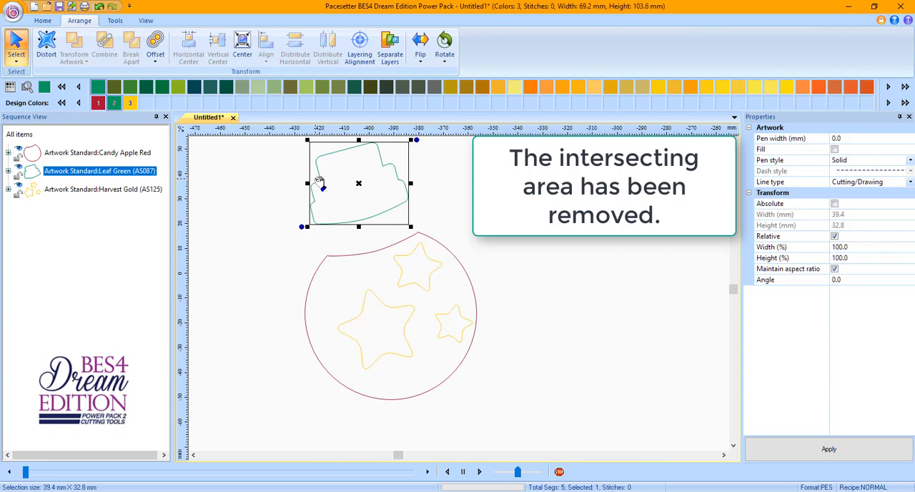